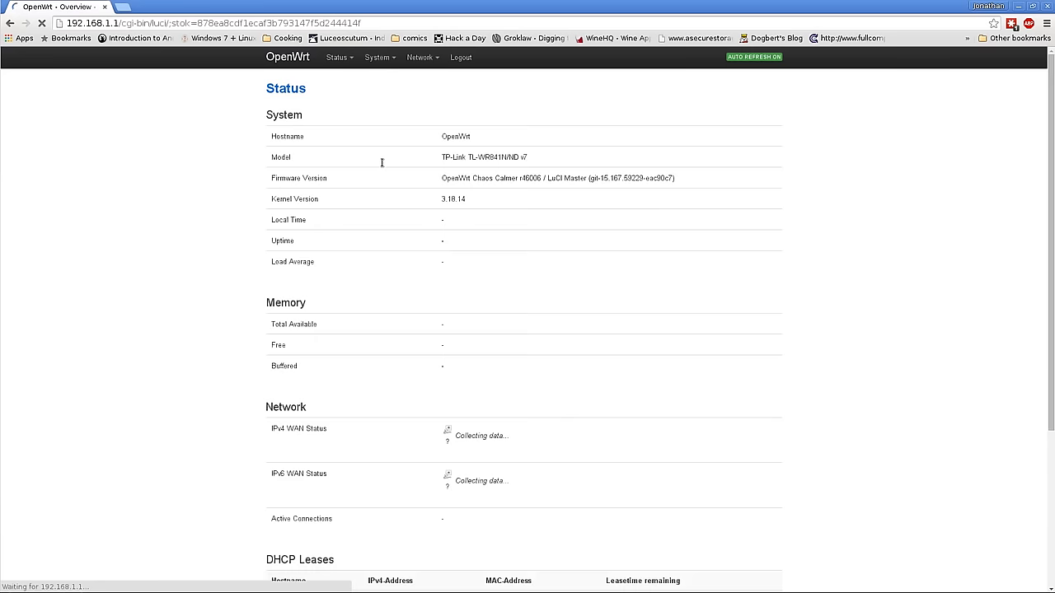
# Go to Network > Interfaces to view the LAN, WAN and WAN6 networks.
pyautogui.click(421, 57)
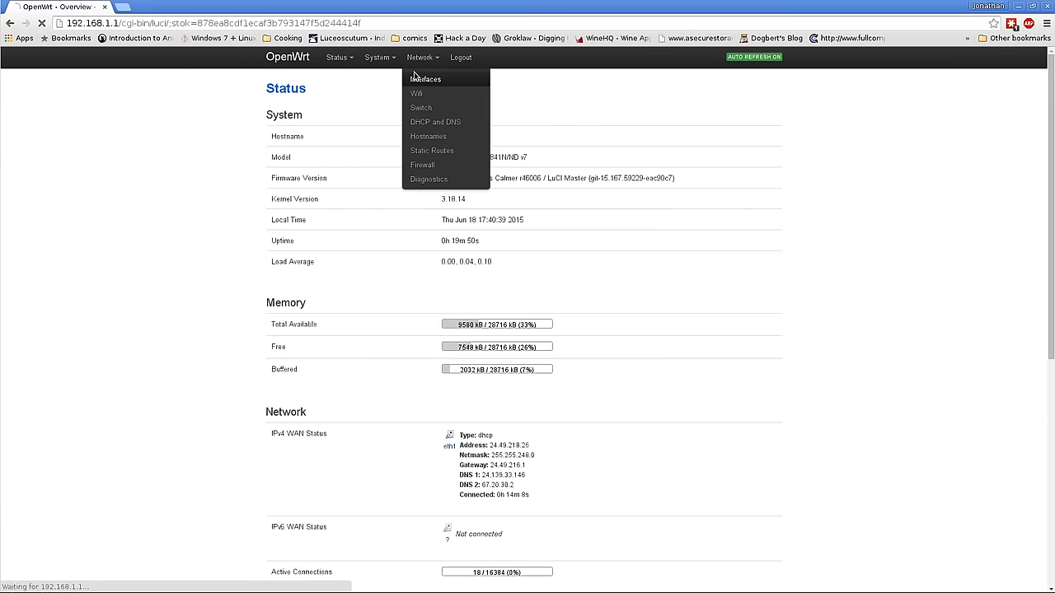
pyautogui.click(425, 78)
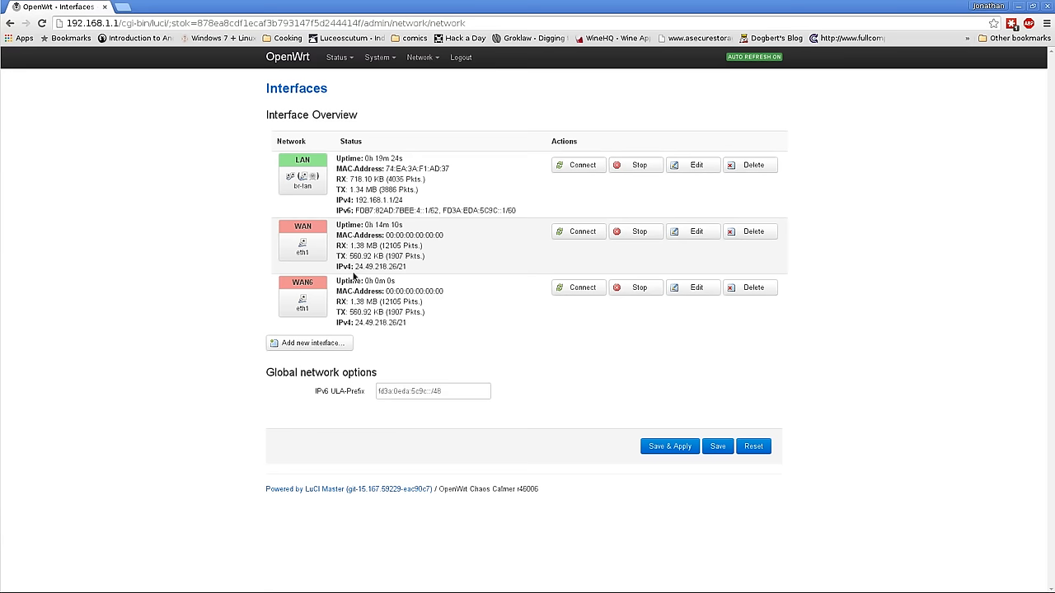
pyautogui.moveTo(474, 271)
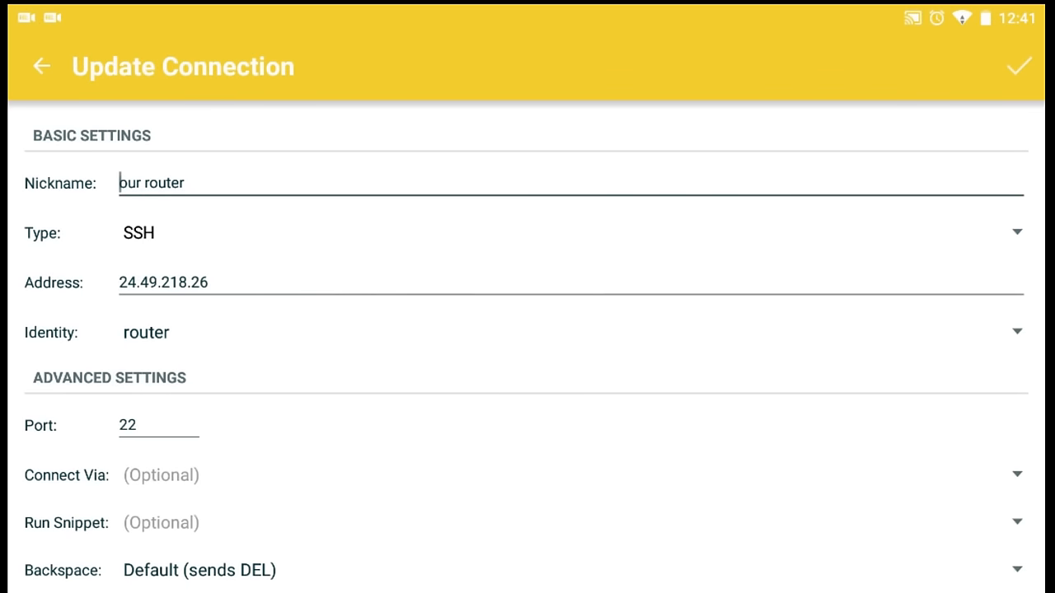
pyautogui.click(1020, 67)
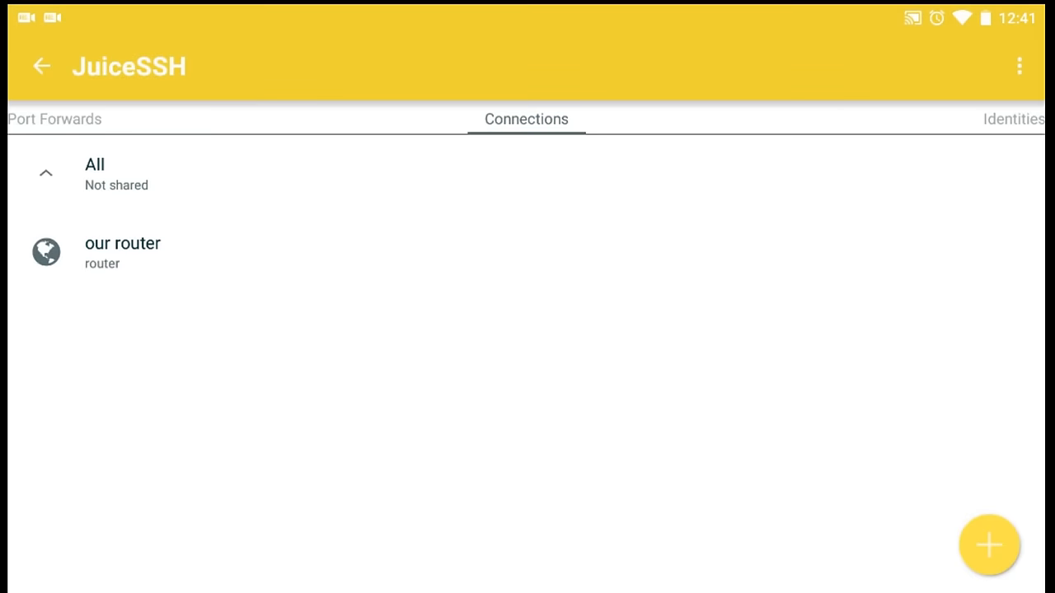
pyautogui.click(123, 253)
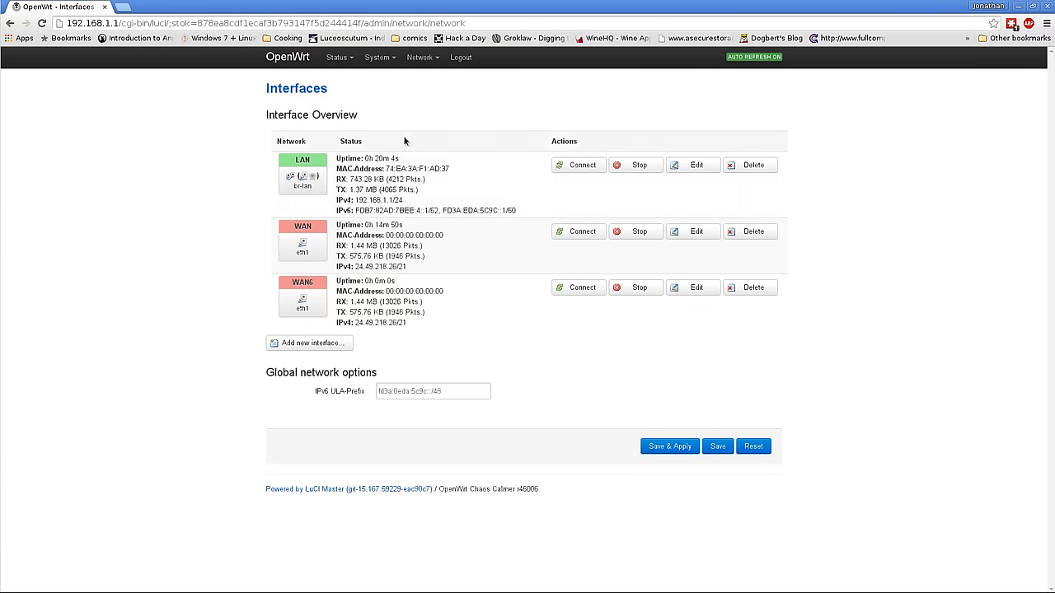
# Update the package lists on the System > Software page.
pyautogui.click(378, 57)
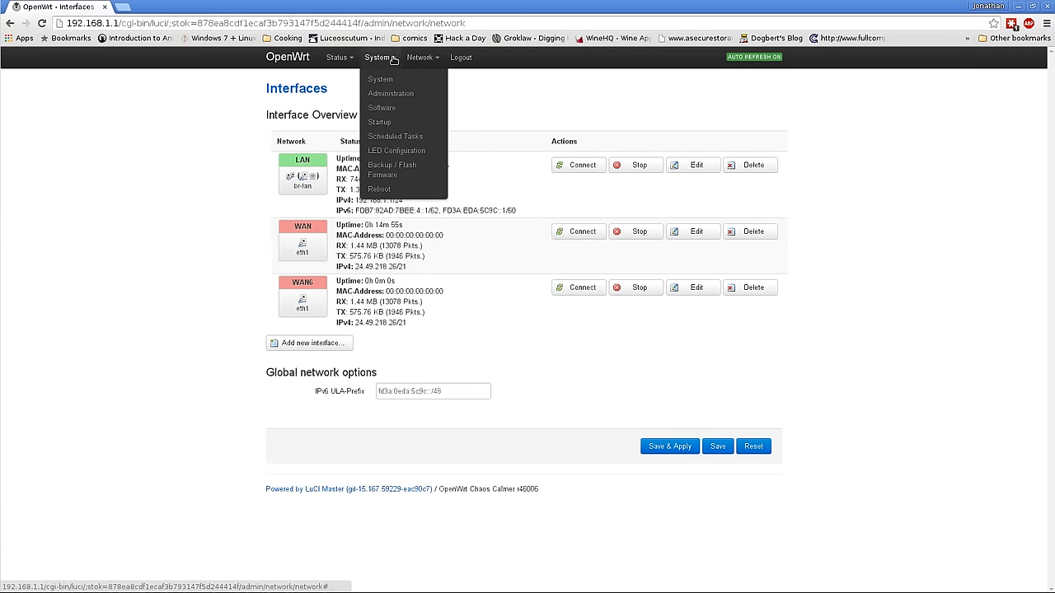
pyautogui.click(381, 108)
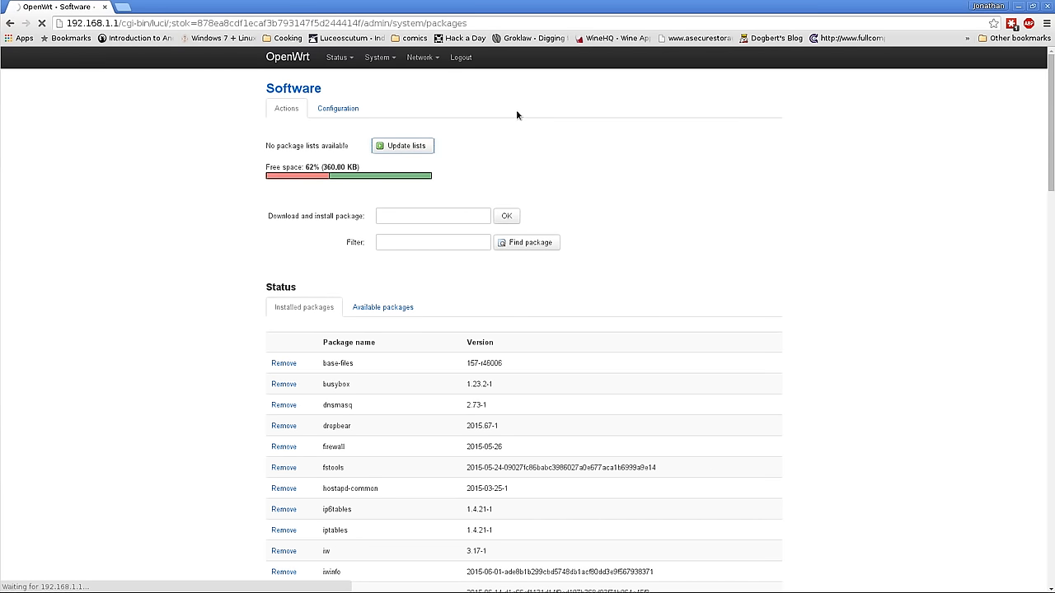
pyautogui.click(403, 146)
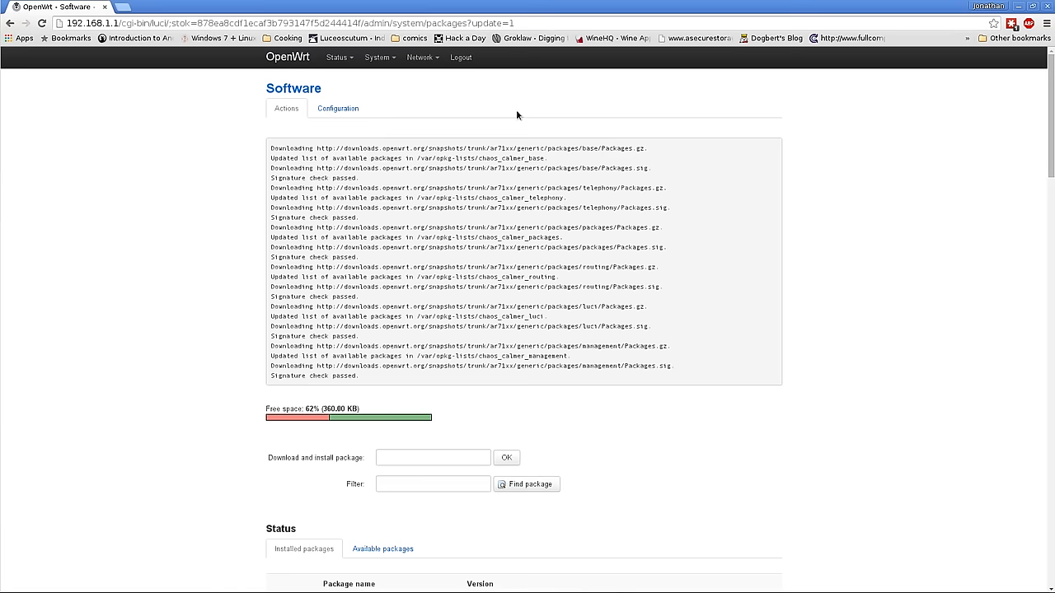
pyautogui.moveTo(404, 115)
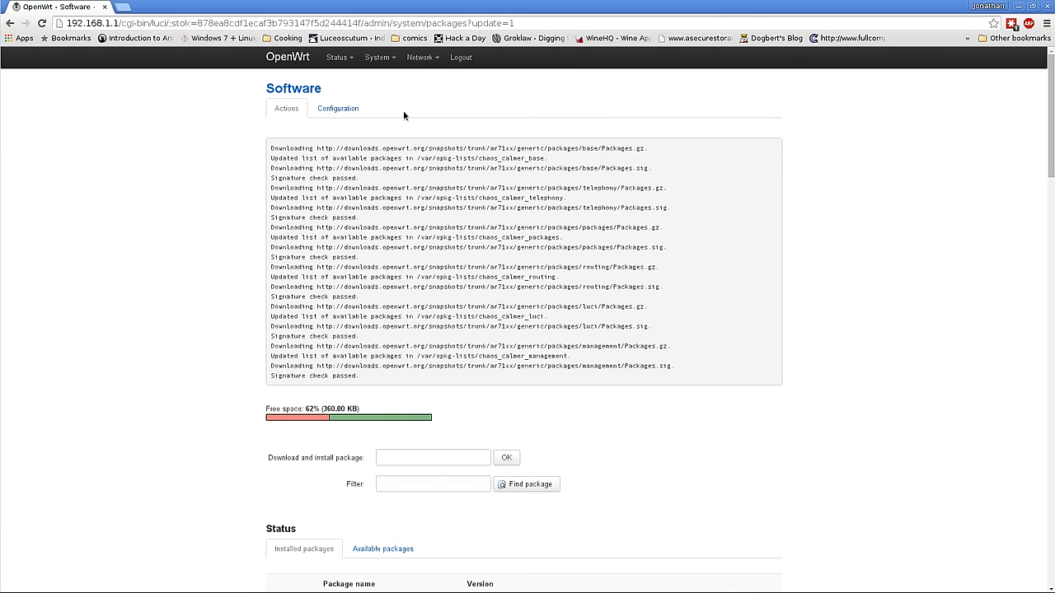
pyautogui.scroll(-3)
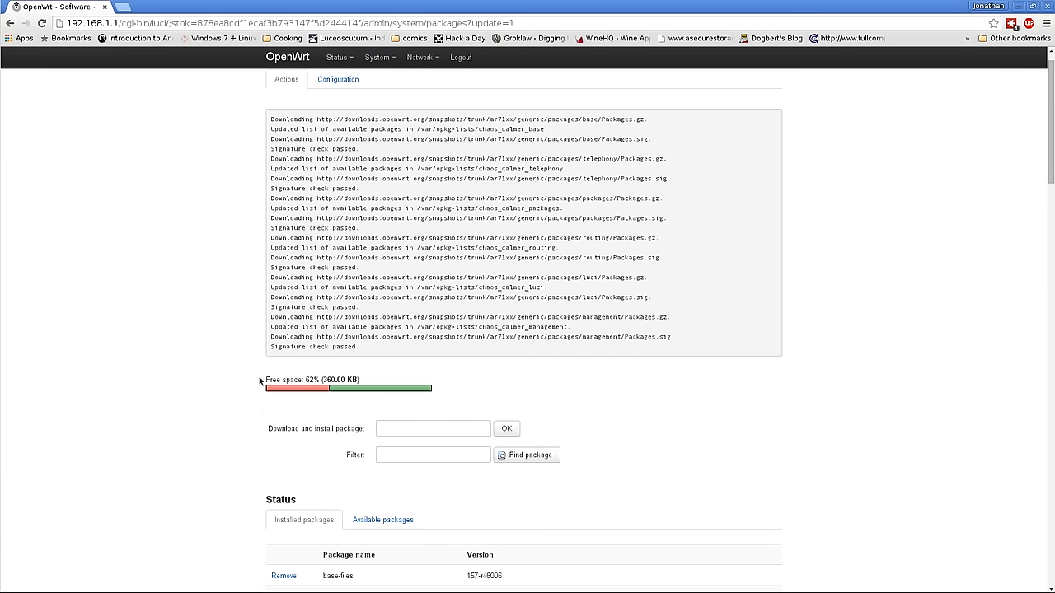
# Filter available packages for 'fwknop' and install luci-app-fwknopd.
pyautogui.click(383, 519)
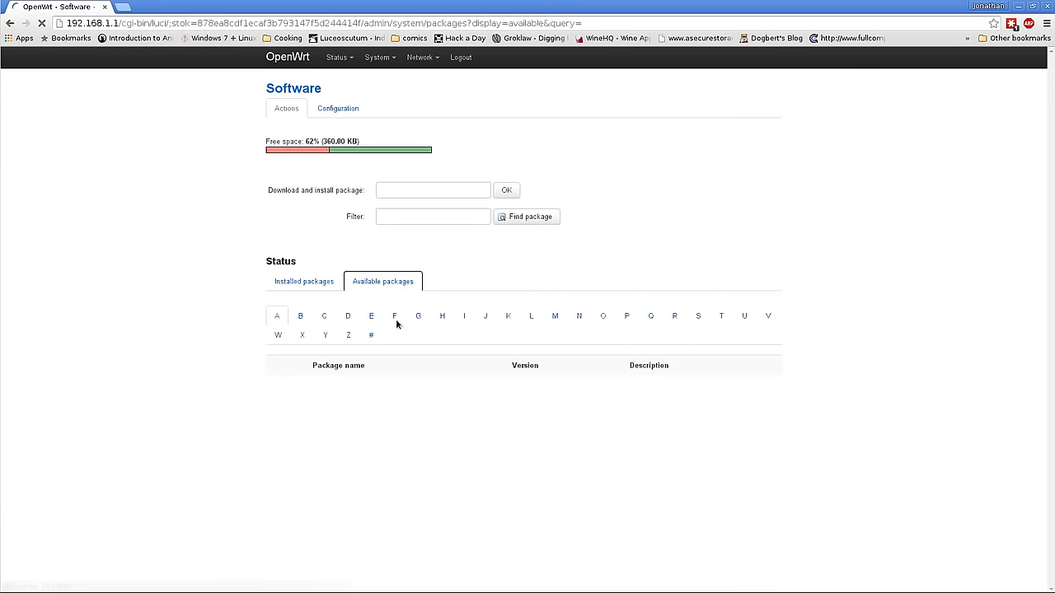
pyautogui.write('fwk')
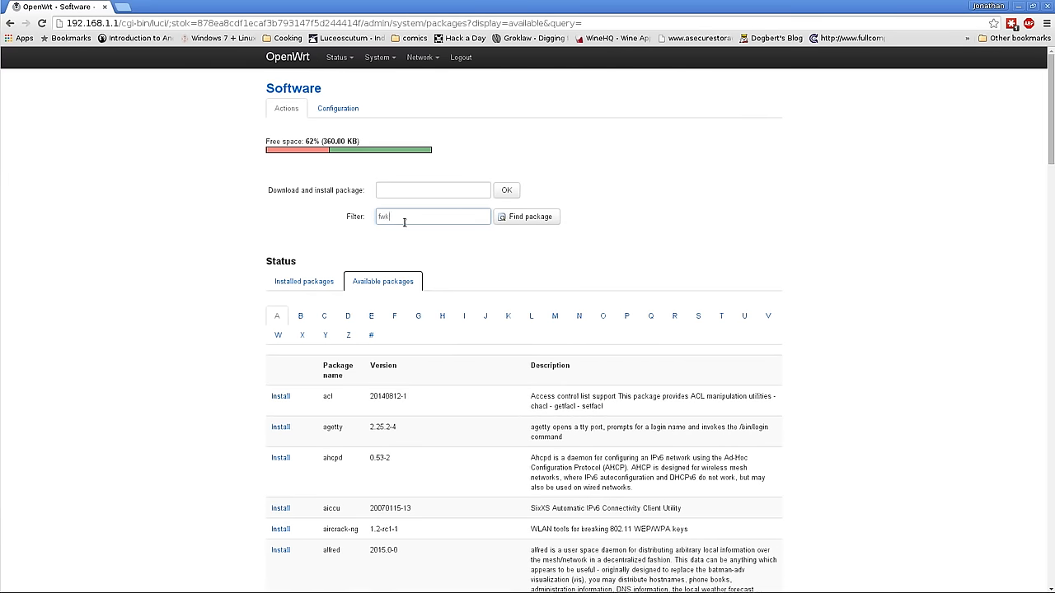
pyautogui.click(526, 216)
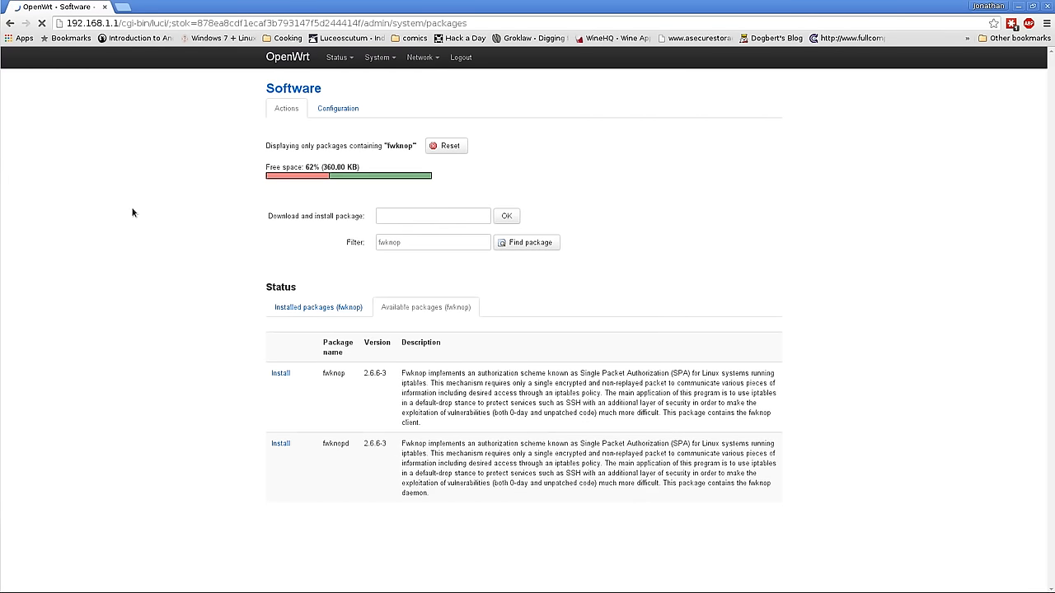
pyautogui.scroll(-3)
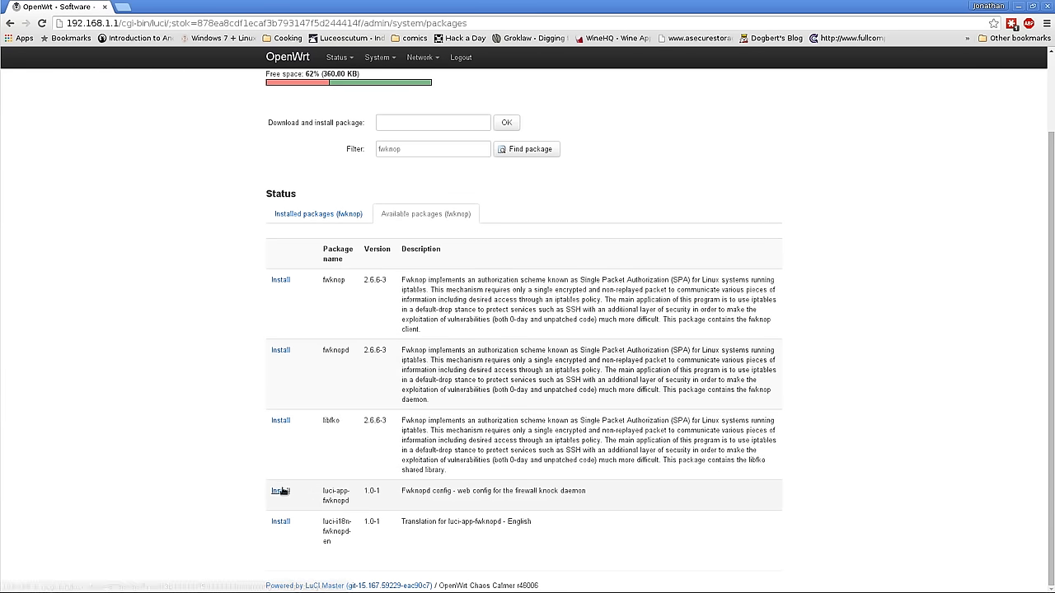
pyautogui.click(280, 490)
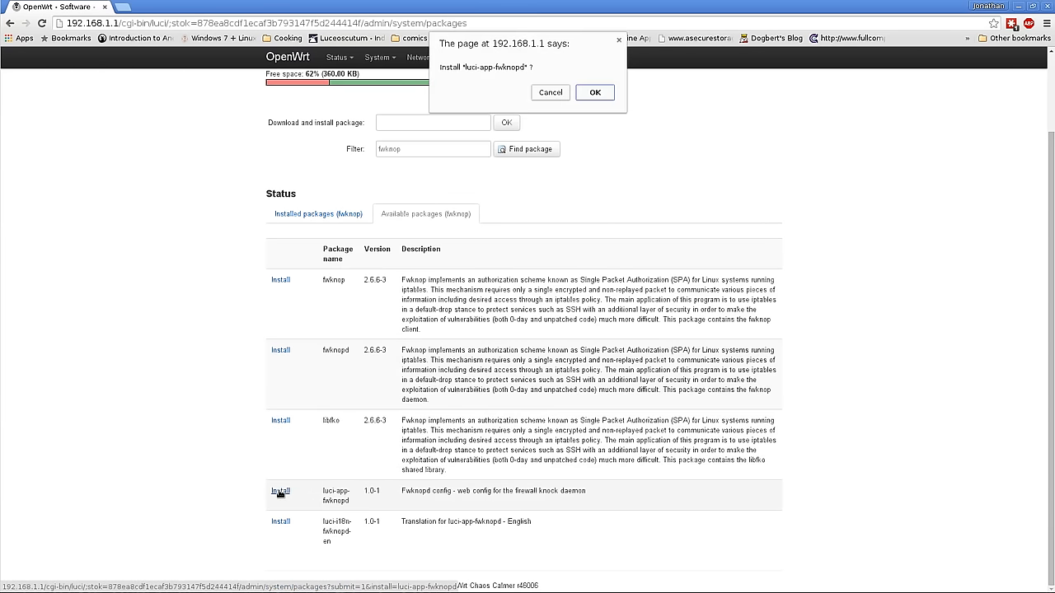
pyautogui.click(594, 92)
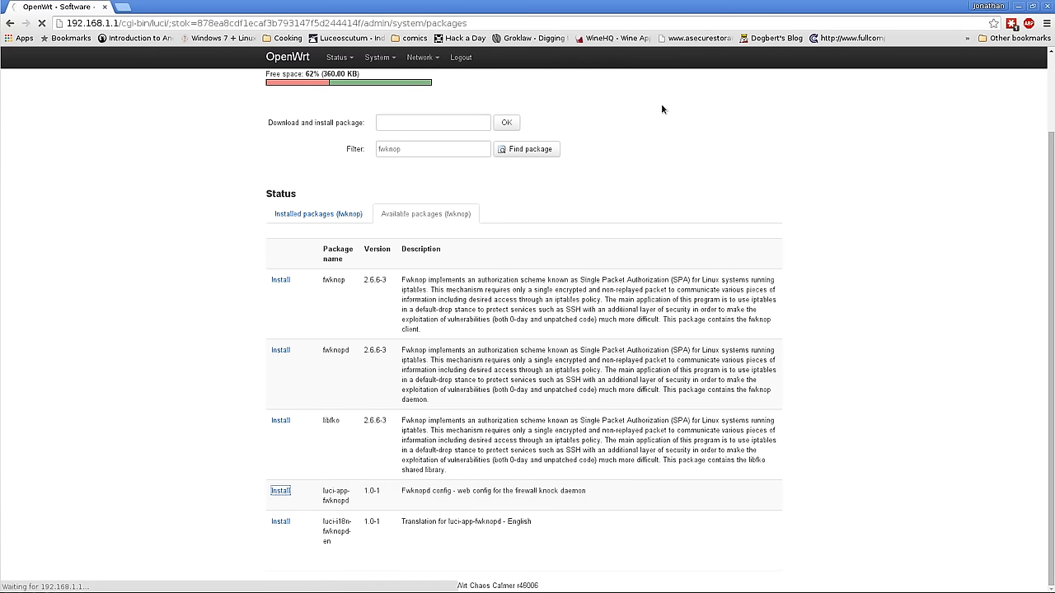
# Finish the luci-app-fwknopd install, then perform a reboot from System > Reboot.
pyautogui.click(280, 490)
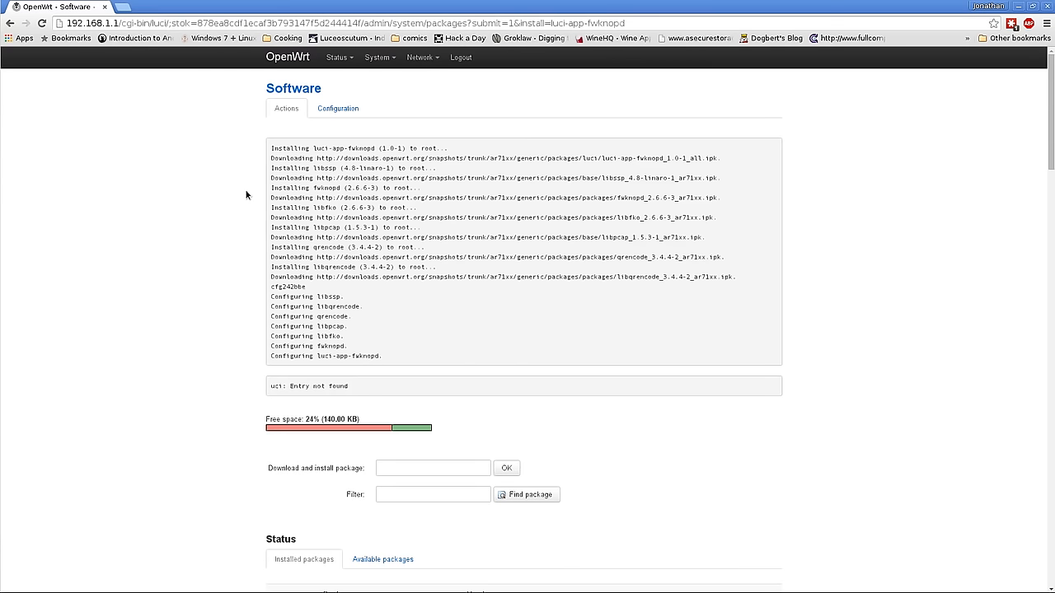
pyautogui.moveTo(394, 108)
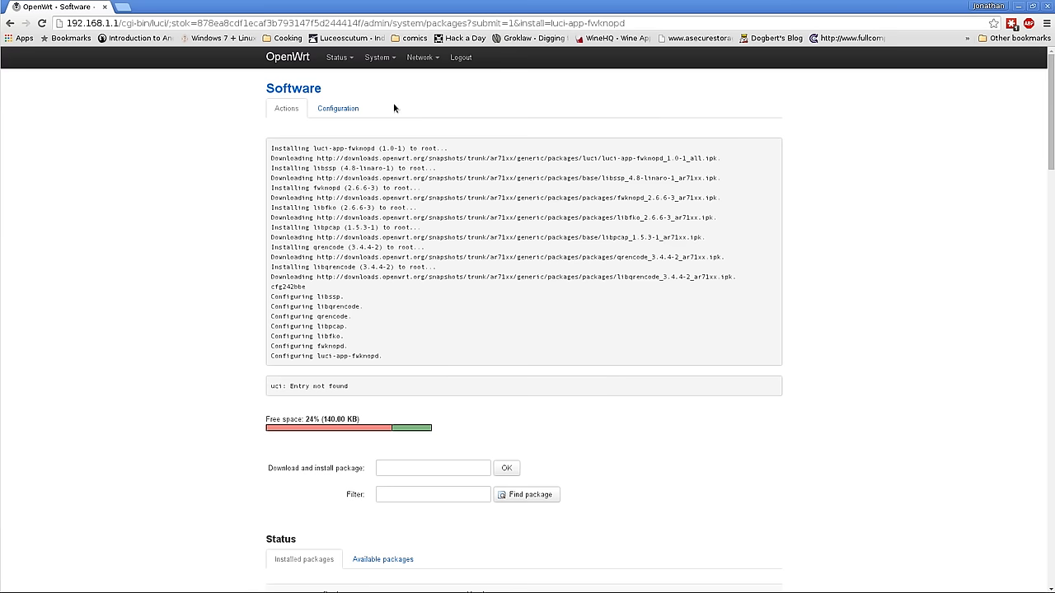
pyautogui.moveTo(380, 75)
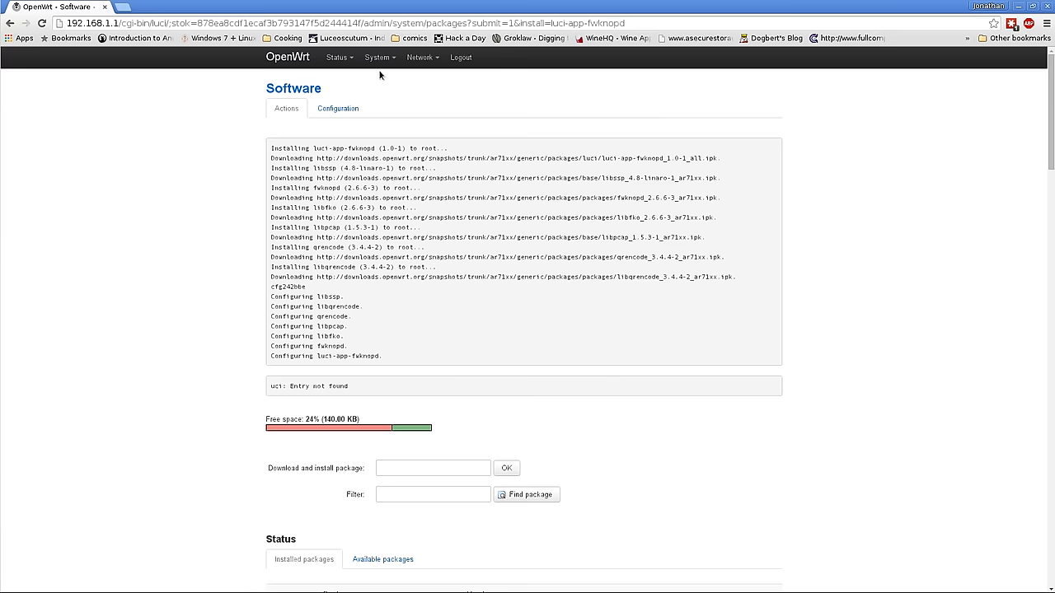
pyautogui.click(379, 57)
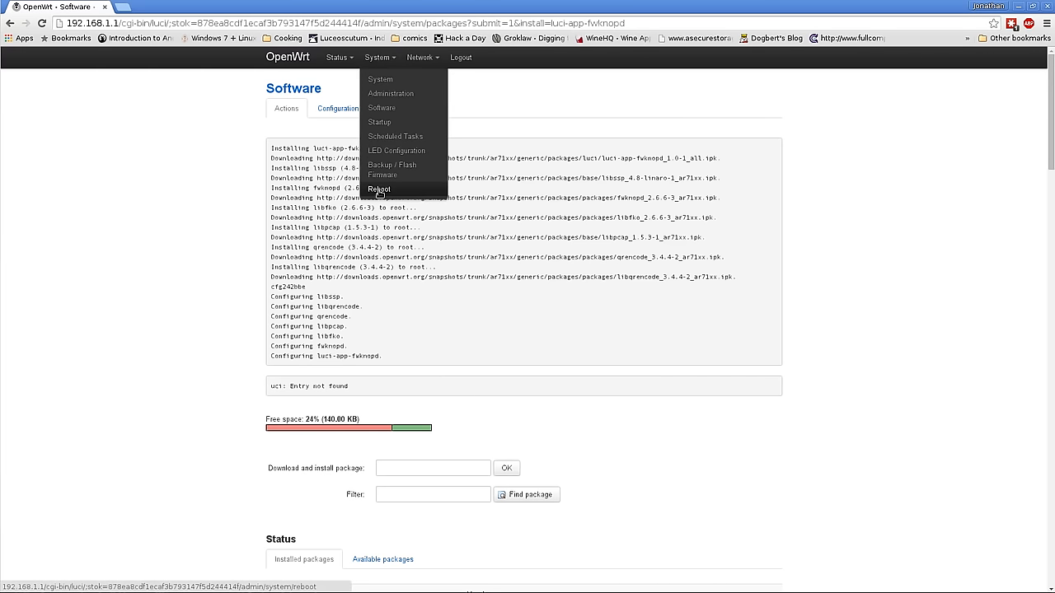
pyautogui.click(378, 189)
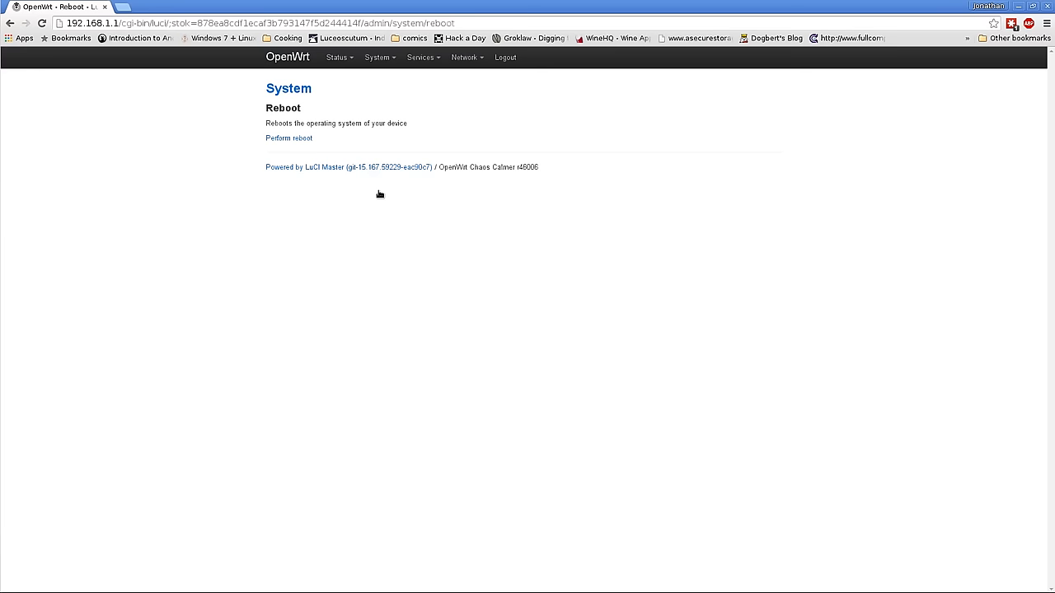
pyautogui.click(288, 138)
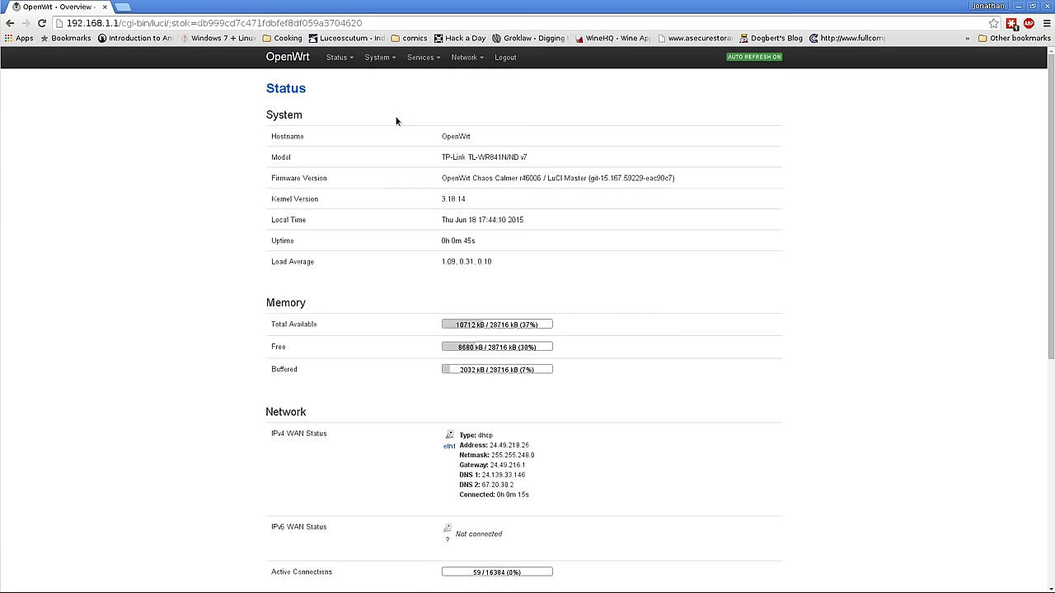
# Go to Services > Firewall Knock Daemon and scroll through its access.conf and fwknopd.conf options.
pyautogui.click(423, 57)
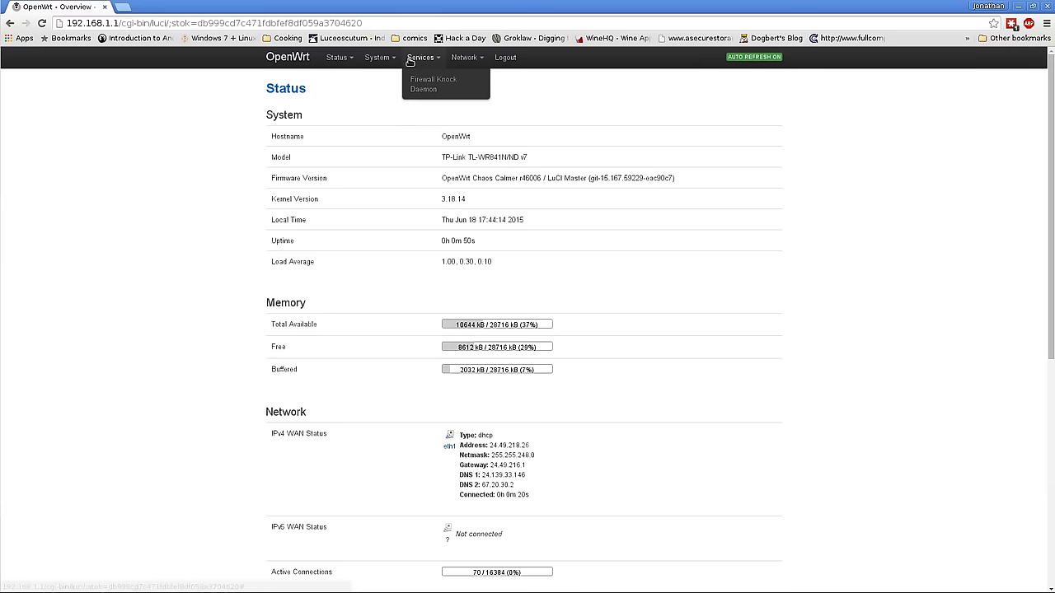
pyautogui.click(433, 84)
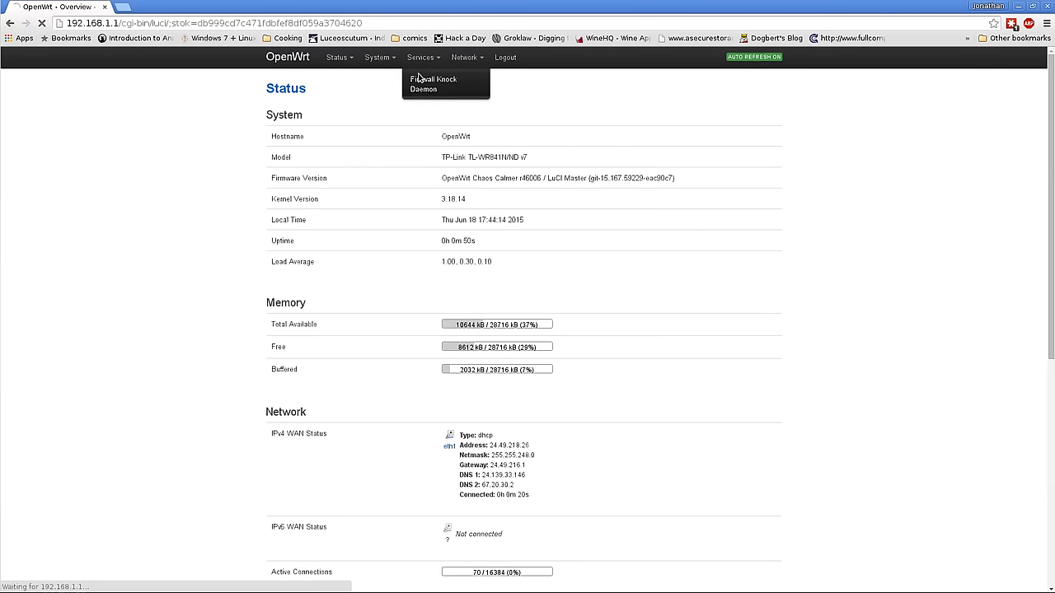
pyautogui.click(431, 83)
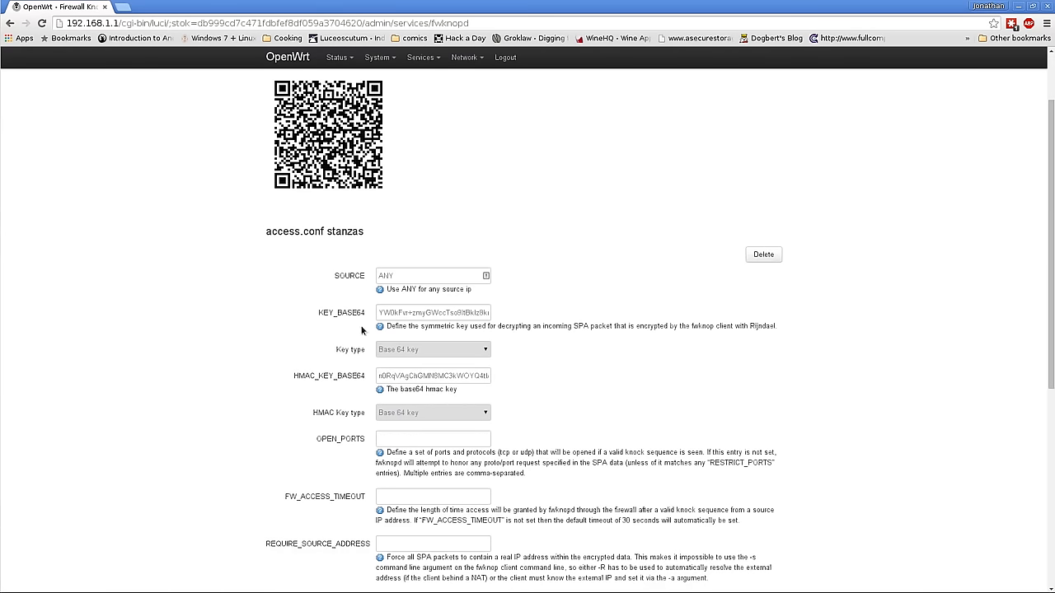
pyautogui.moveTo(422, 333)
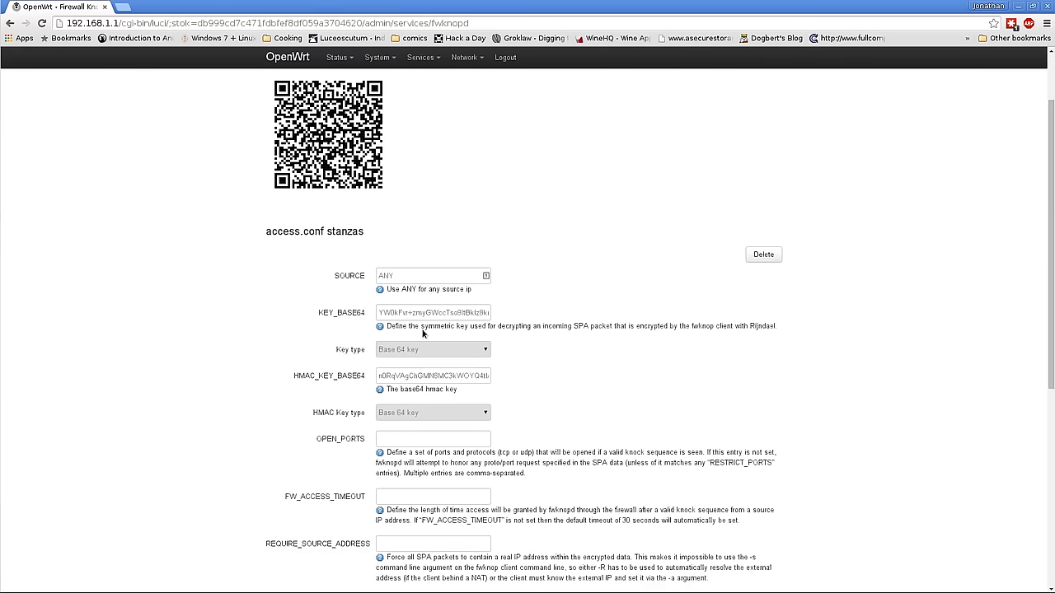
pyautogui.scroll(-3)
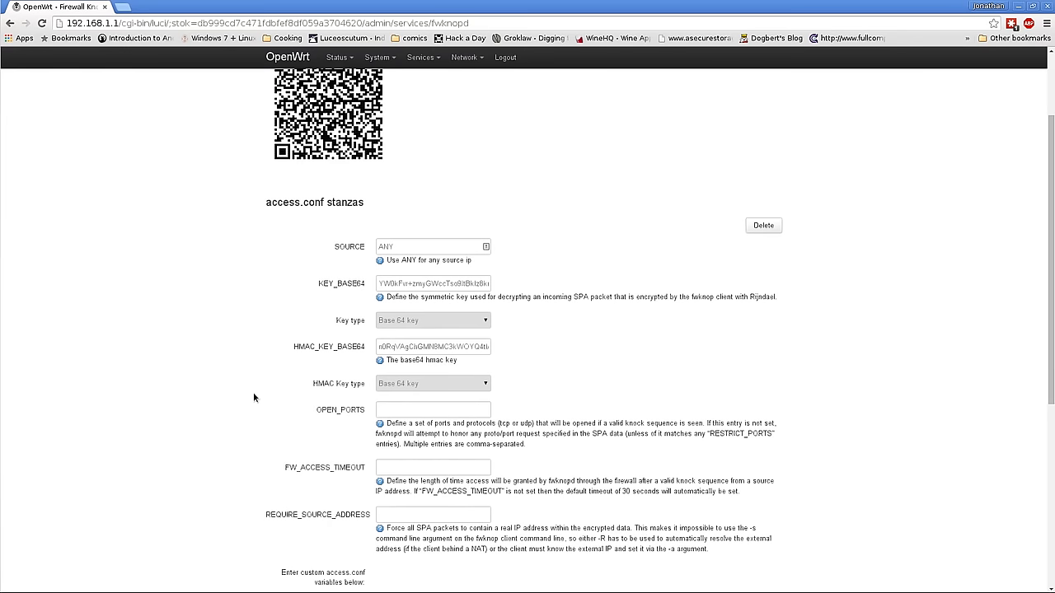
pyautogui.scroll(-3)
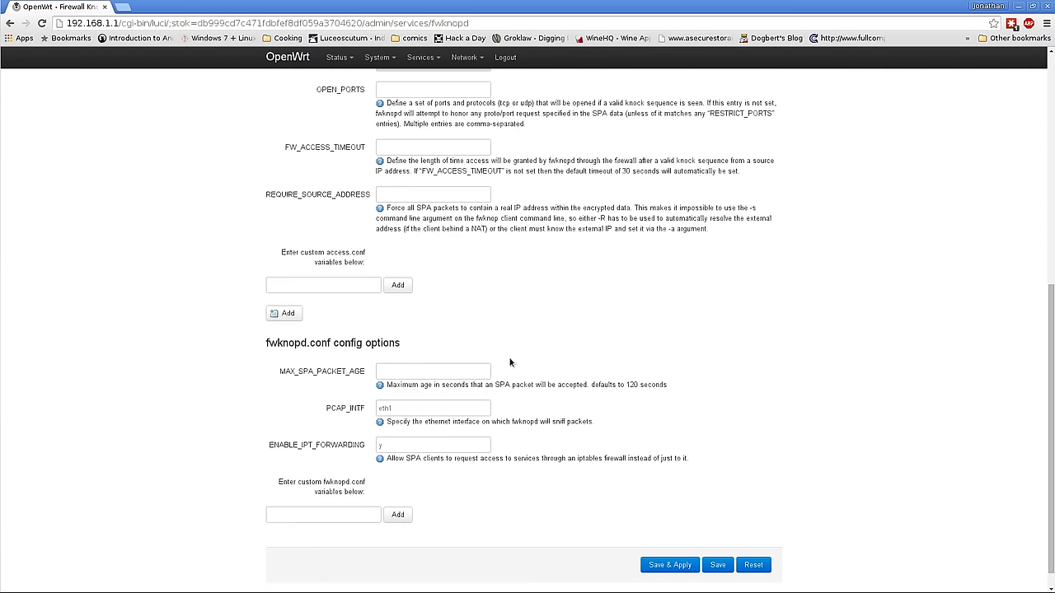
pyautogui.scroll(3)
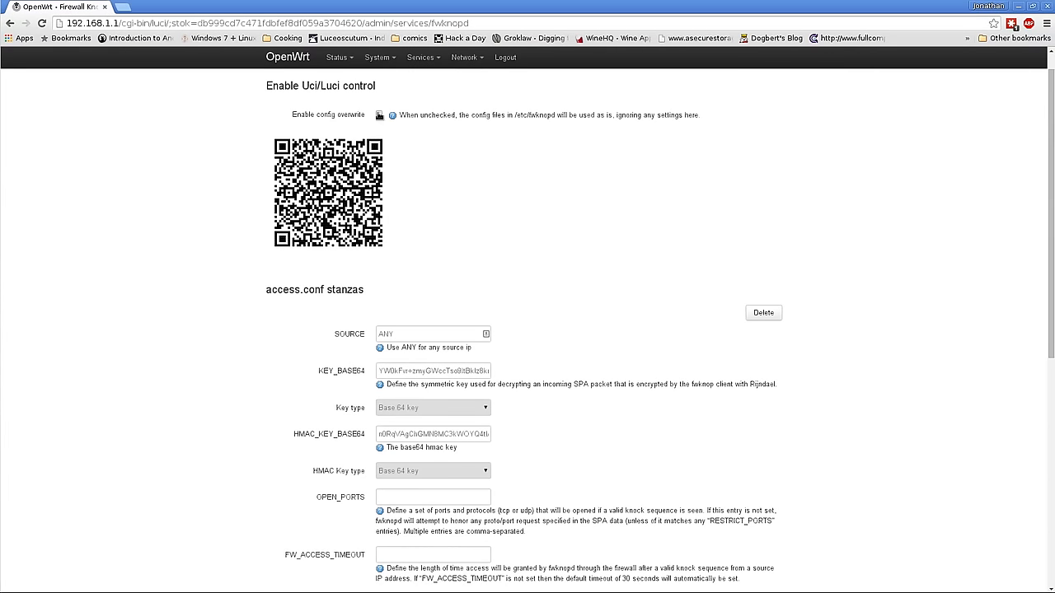
# Enable config override for fwknopd and Save & Apply.
pyautogui.click(379, 113)
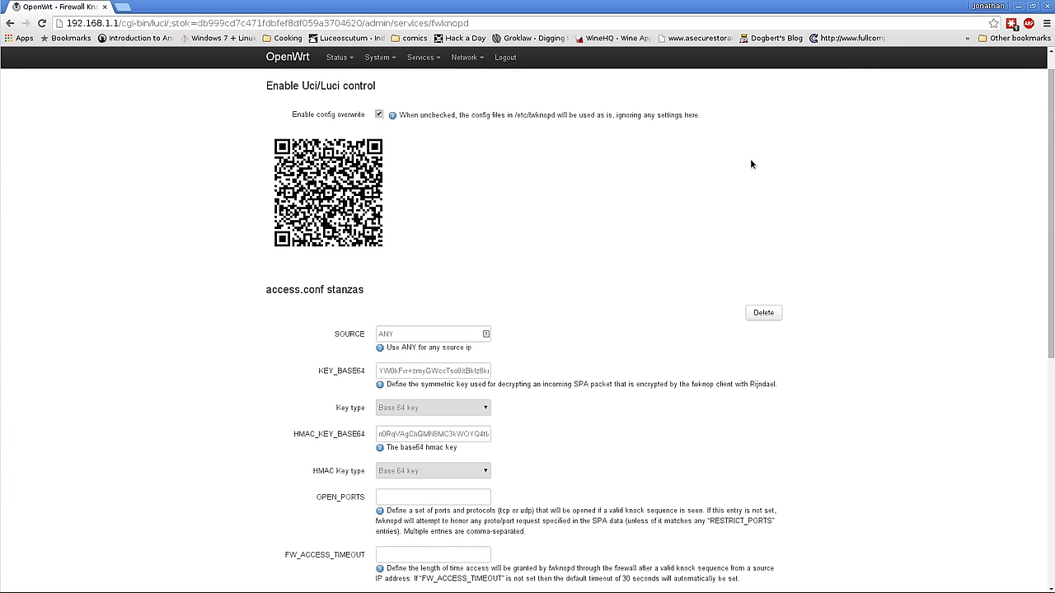
pyautogui.scroll(-3)
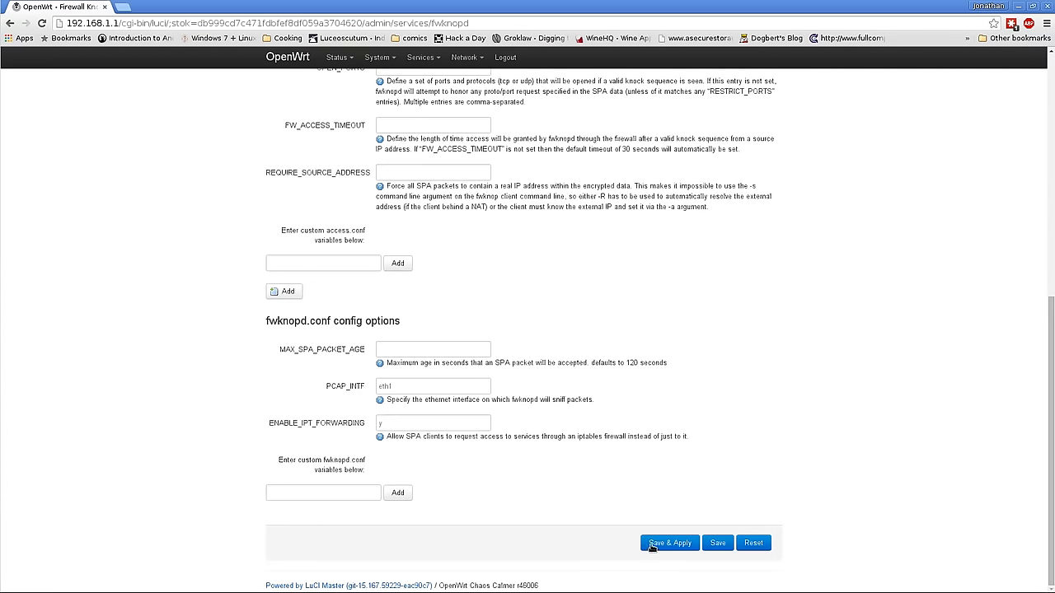
pyautogui.click(669, 542)
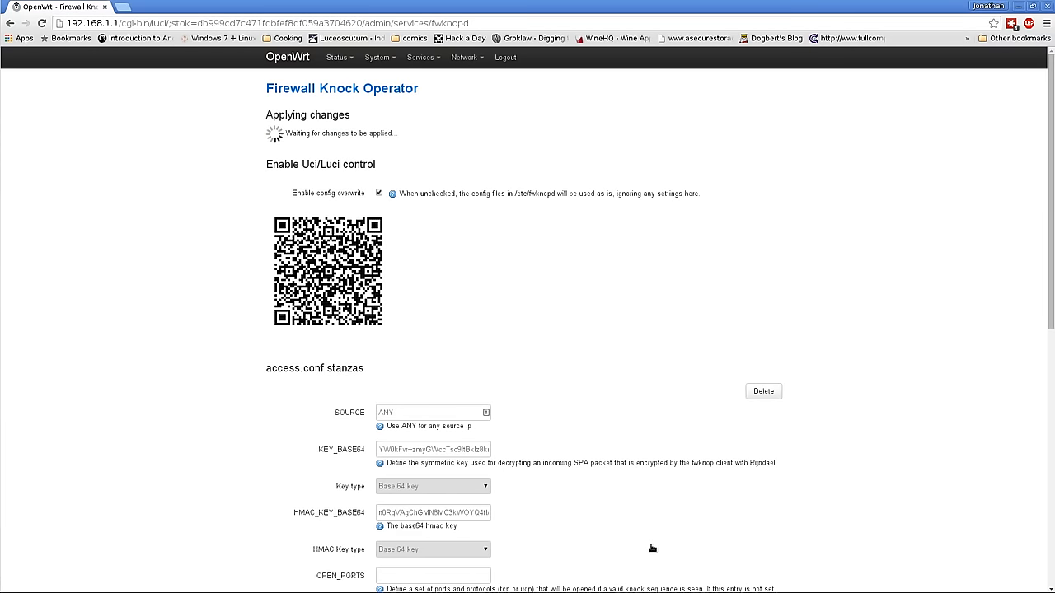